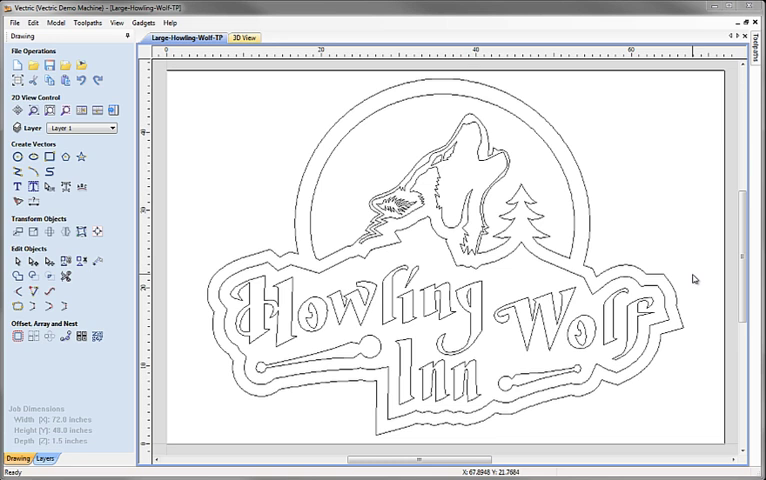
pyautogui.moveTo(75, 425)
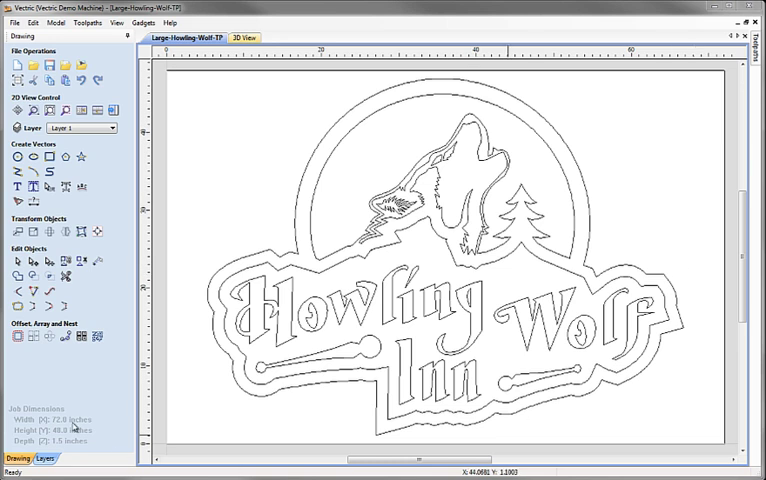
pyautogui.moveTo(85, 441)
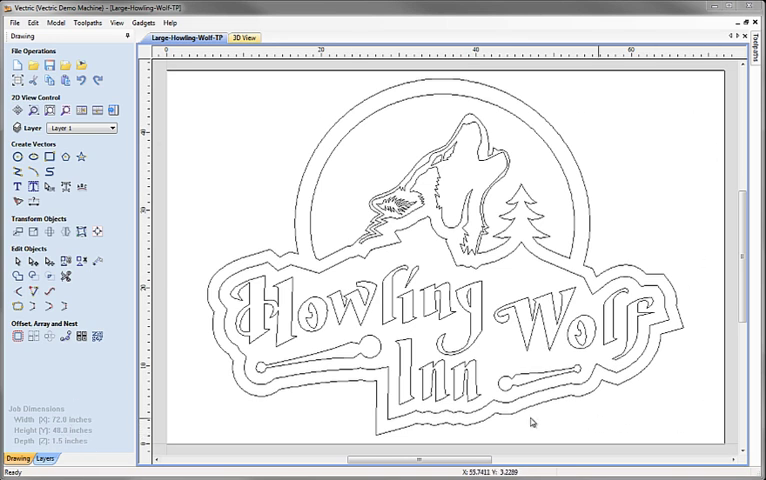
pyautogui.moveTo(647, 462)
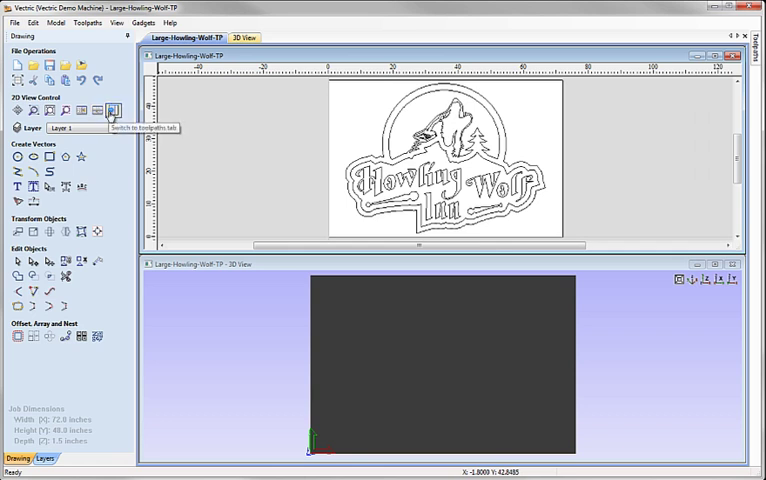
# Step: Tick every toolpath and preview them all, showing the carved wolf and lettering in 3D
pyautogui.click(111, 110)
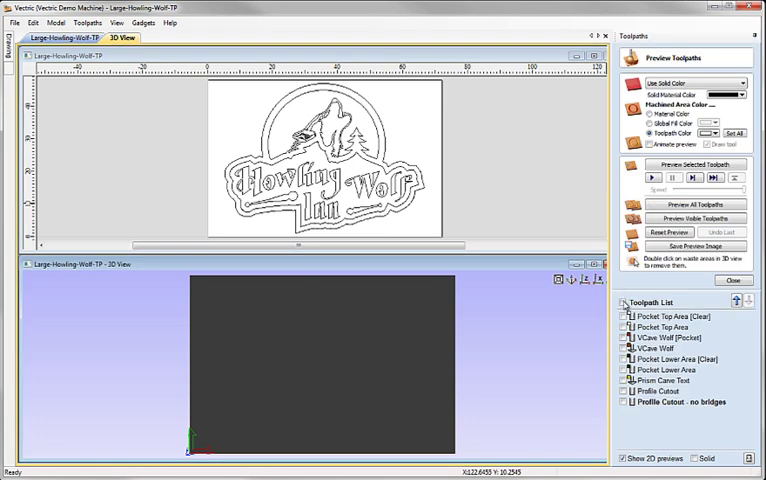
pyautogui.click(690, 204)
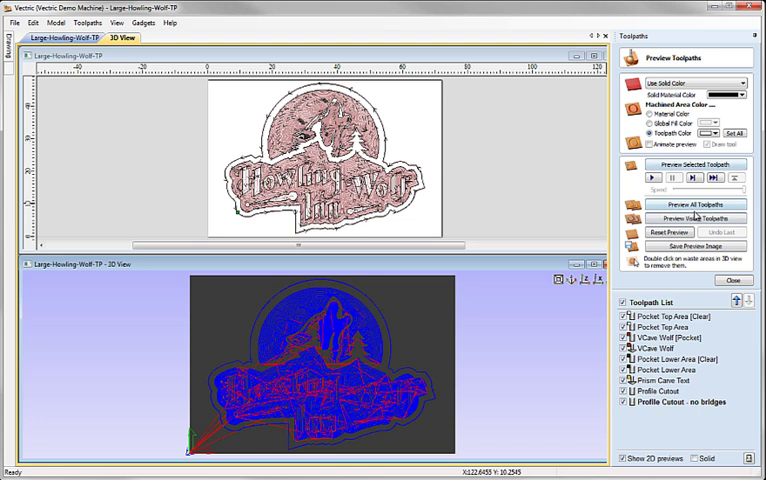
pyautogui.click(694, 204)
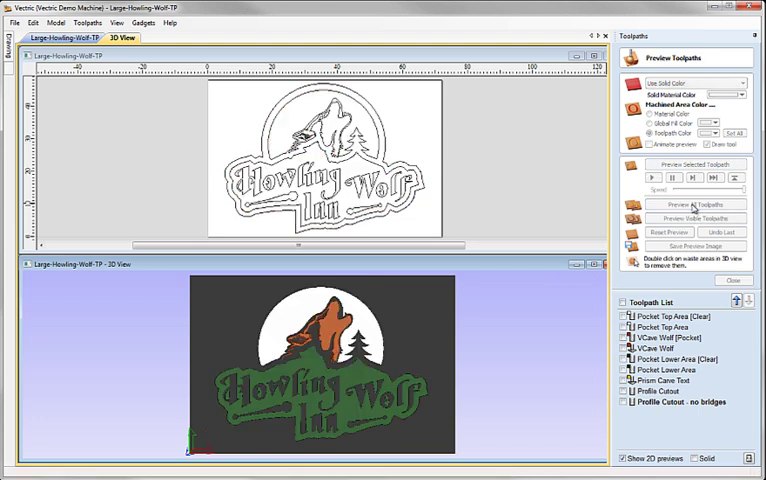
pyautogui.click(694, 205)
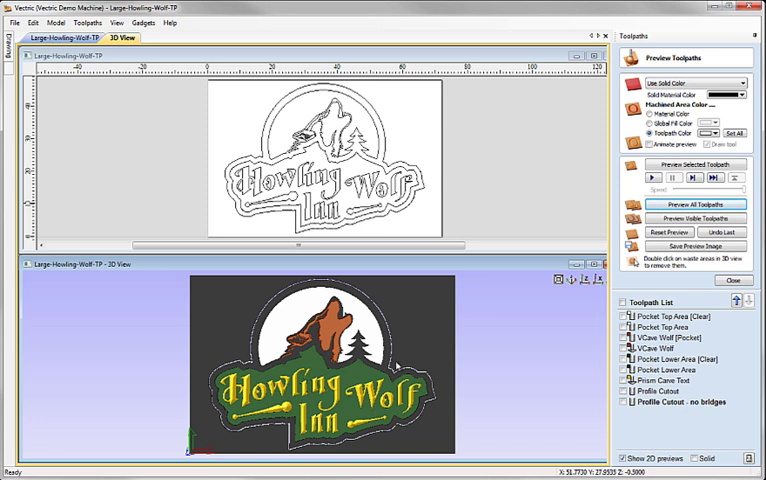
pyautogui.moveTo(372, 332)
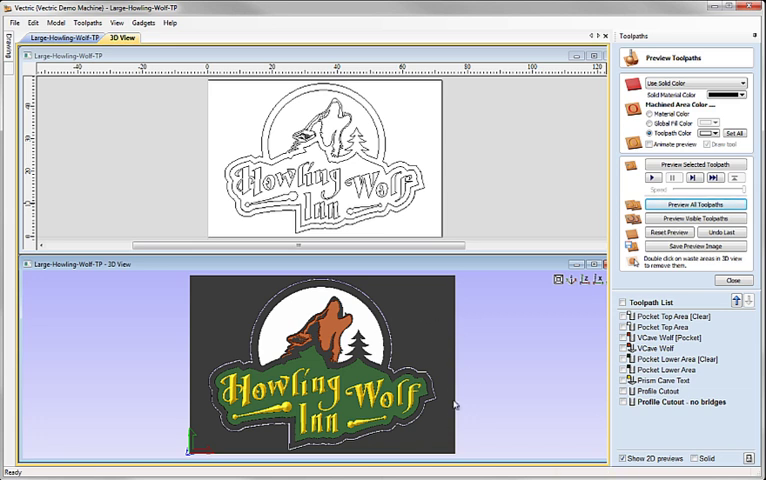
pyautogui.moveTo(421, 312)
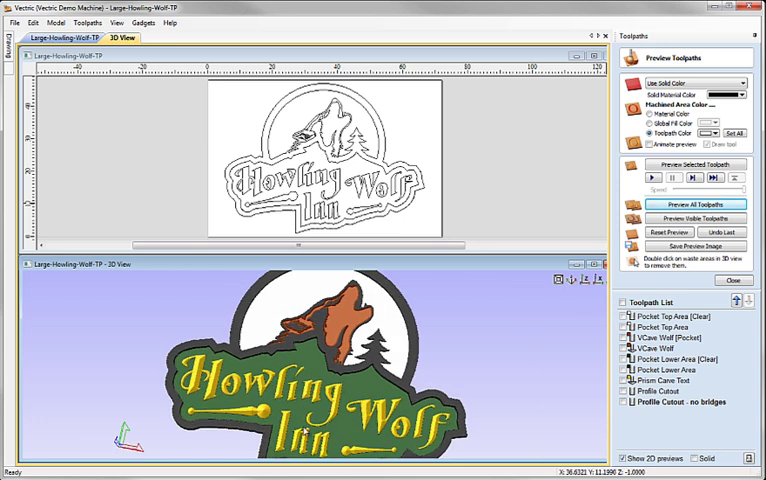
pyautogui.moveTo(407, 410)
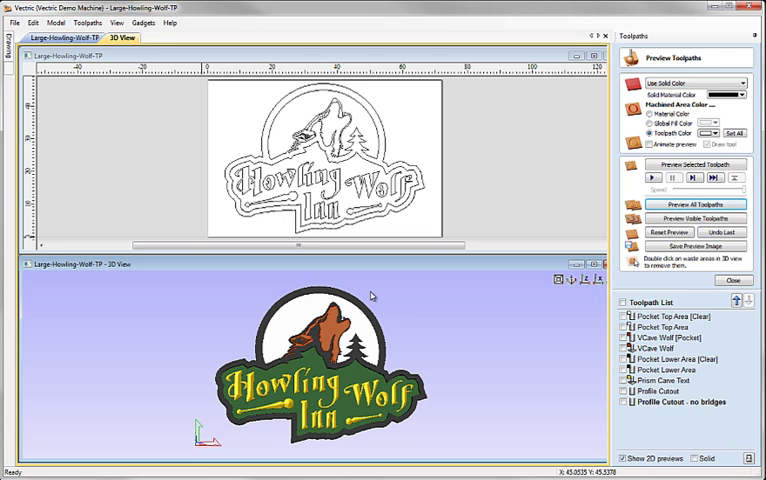
pyautogui.moveTo(183, 377)
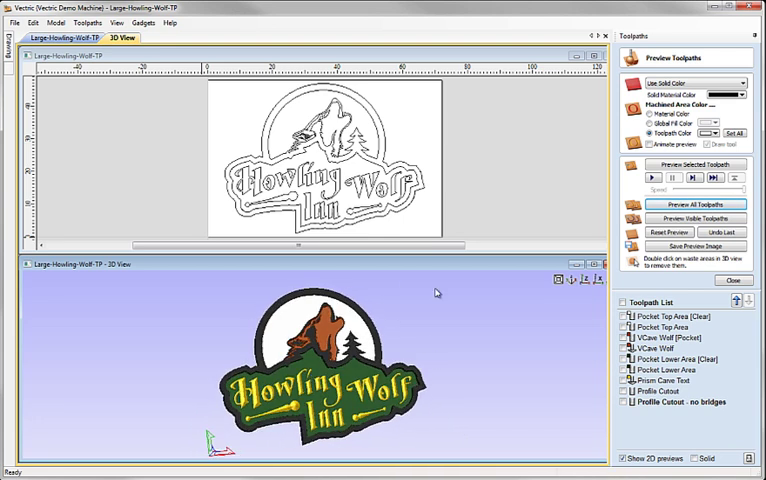
pyautogui.moveTo(643, 427)
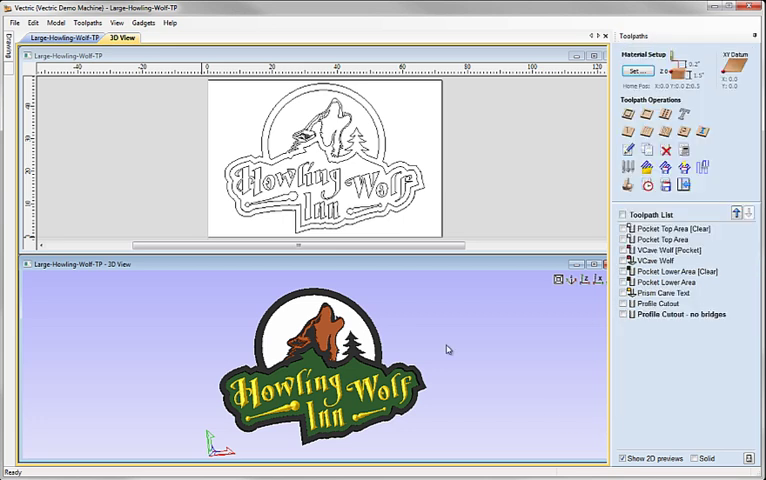
pyautogui.moveTo(448, 349)
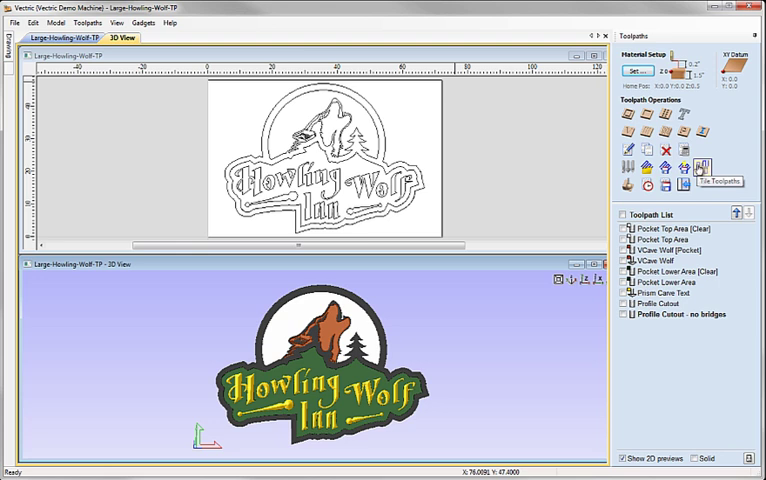
pyautogui.moveTo(703, 168)
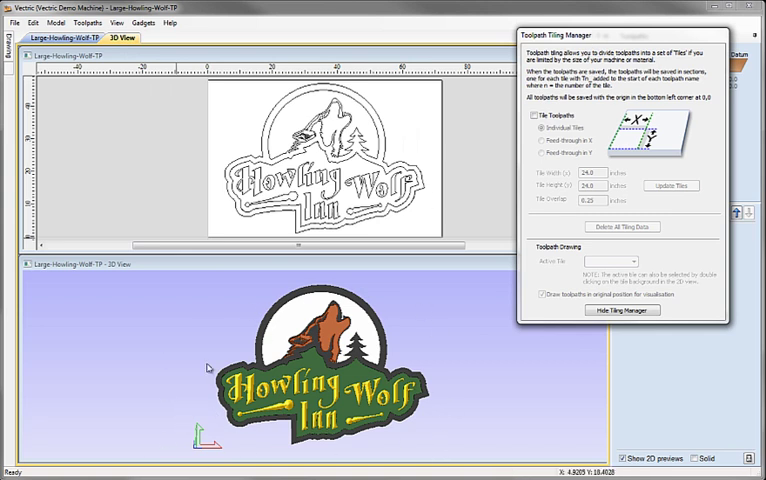
pyautogui.moveTo(362, 453)
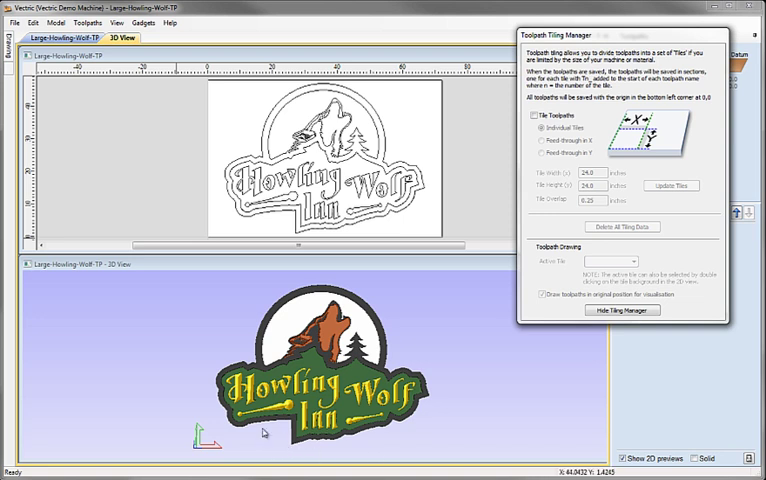
pyautogui.moveTo(281, 446)
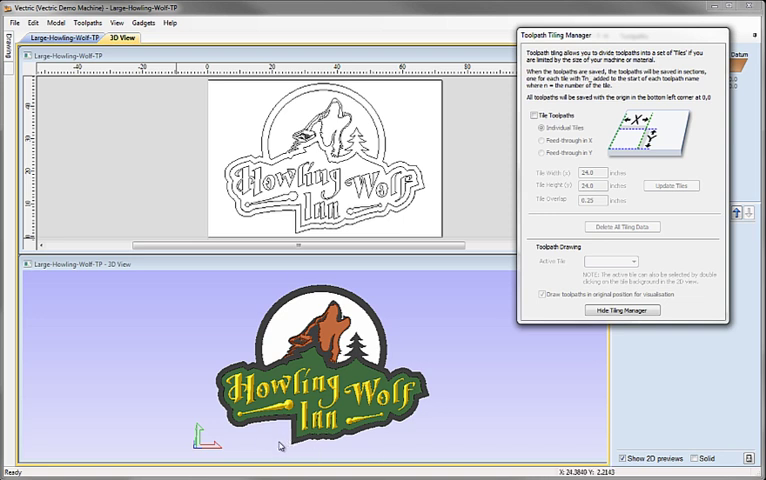
pyautogui.moveTo(232, 446)
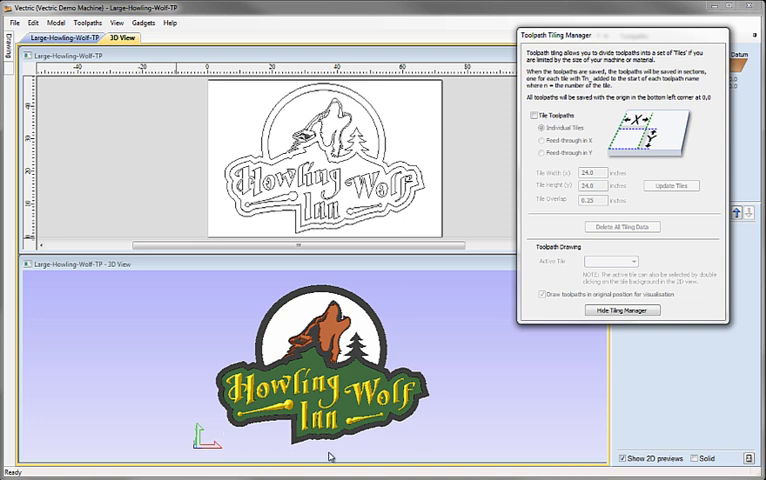
pyautogui.moveTo(293, 451)
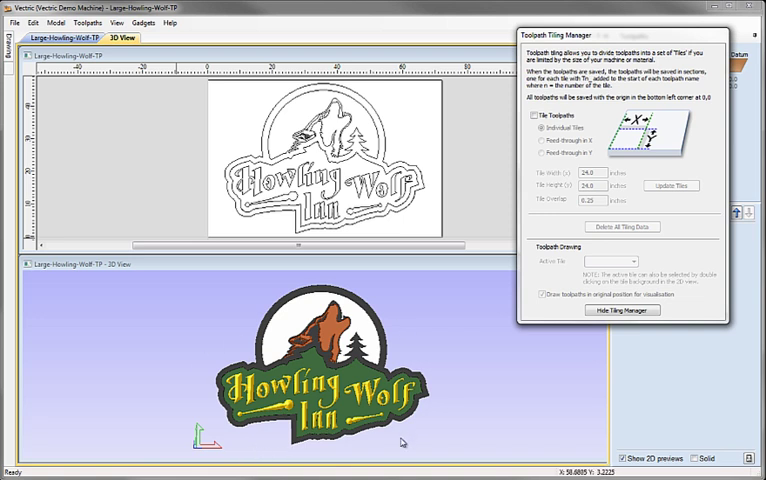
pyautogui.moveTo(406, 443)
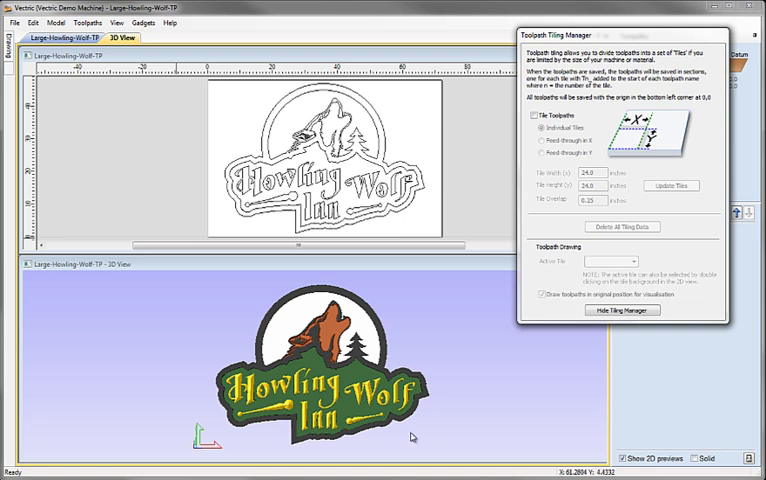
pyautogui.moveTo(434, 327)
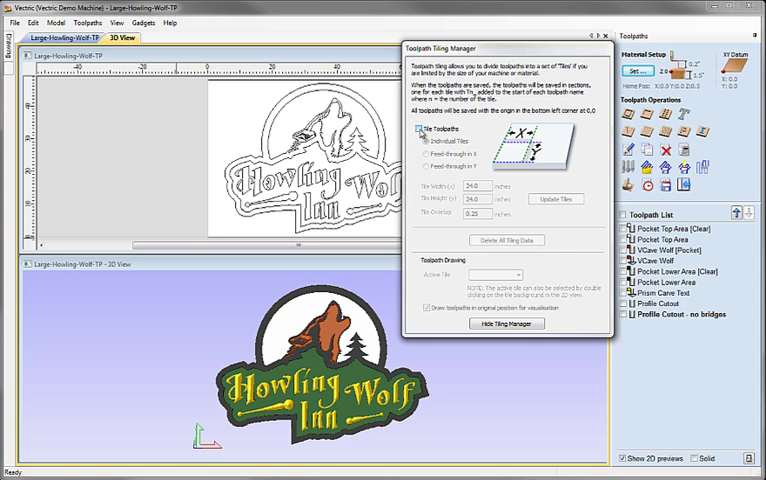
# Step: Tick Tile Toolpaths in the Tiling Manager, keeping Individual Tiles selected
pyautogui.click(425, 147)
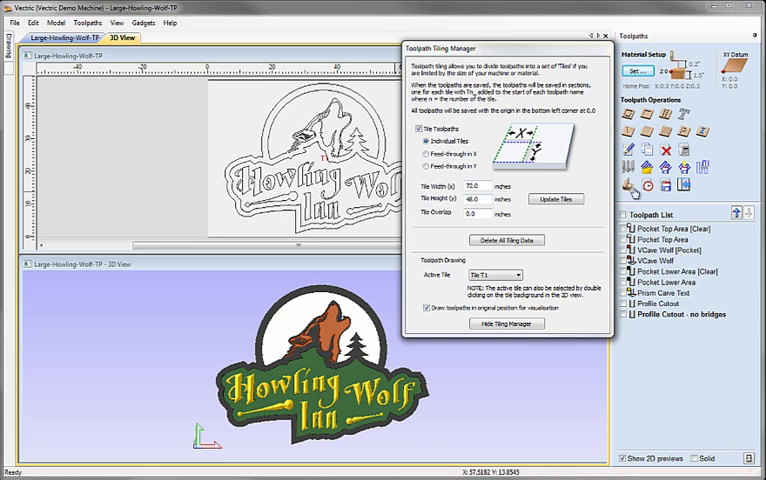
pyautogui.moveTo(445, 343)
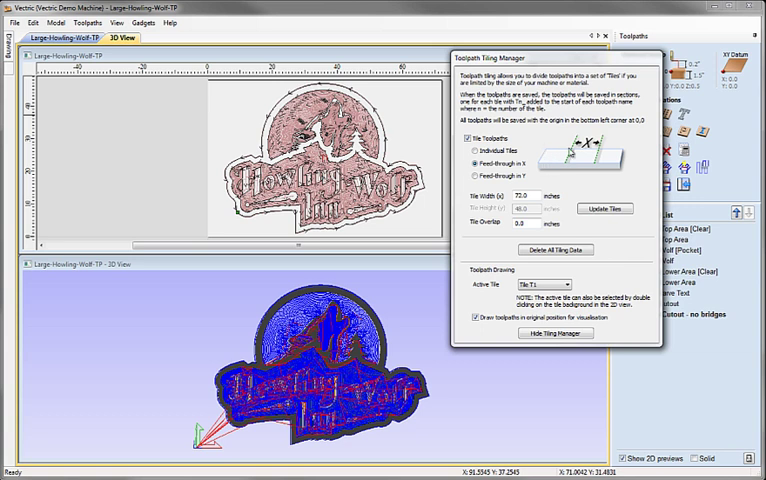
pyautogui.moveTo(545, 169)
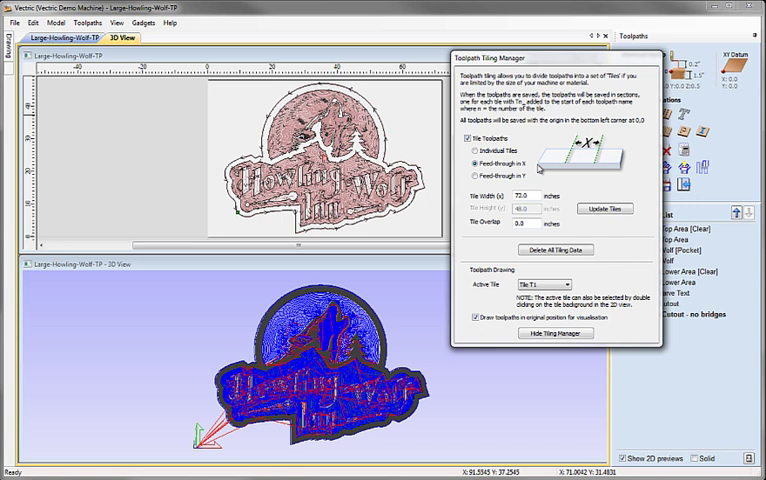
pyautogui.moveTo(540, 167)
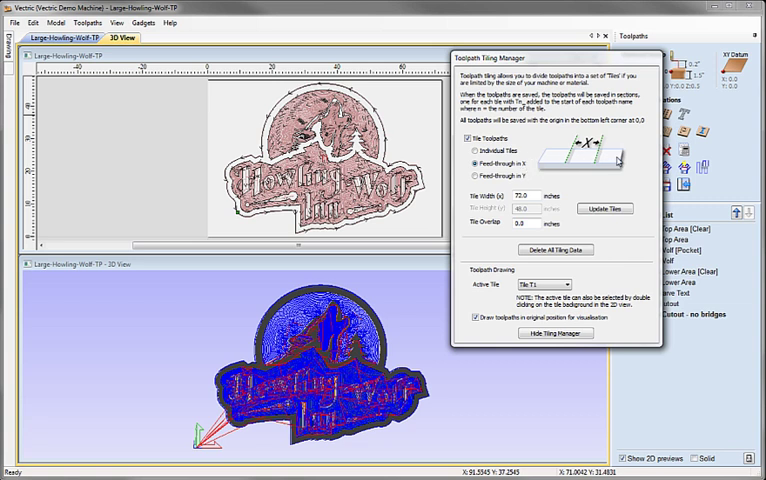
pyautogui.moveTo(575, 187)
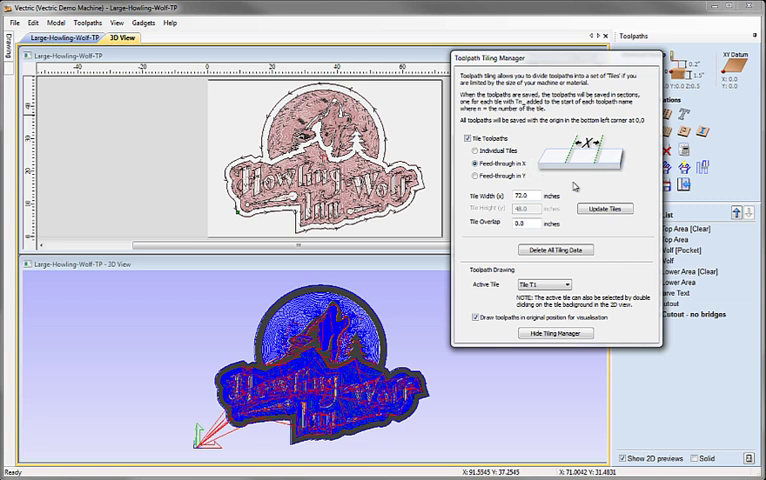
pyautogui.moveTo(578, 187)
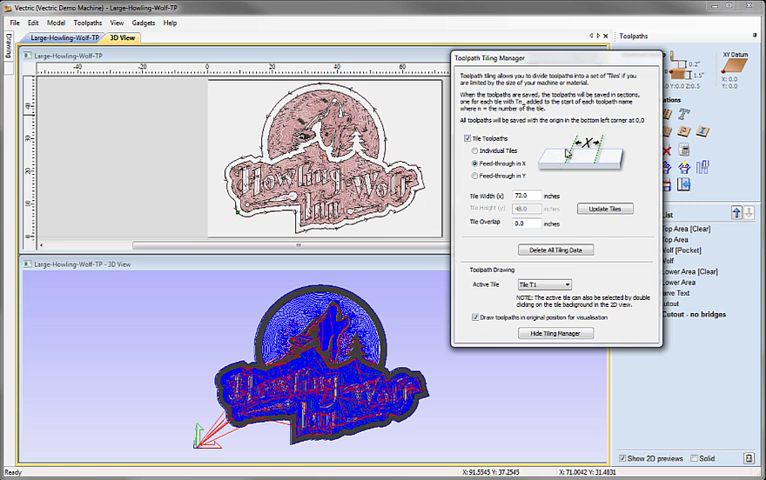
pyautogui.moveTo(624, 162)
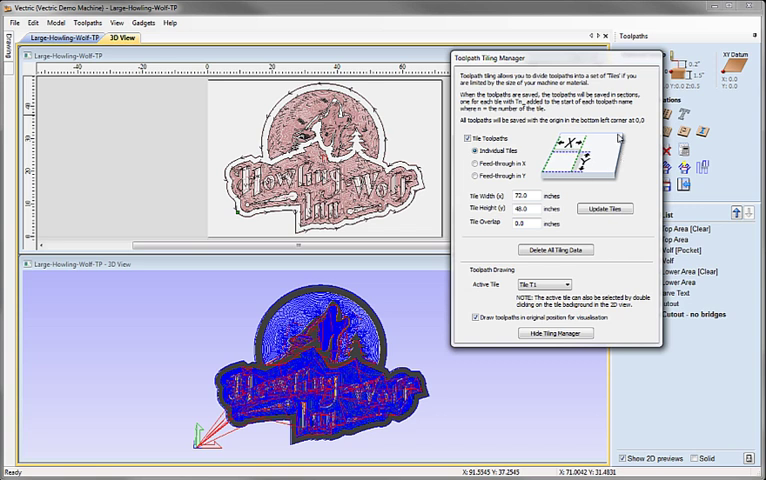
pyautogui.moveTo(603, 166)
pyautogui.write('24')
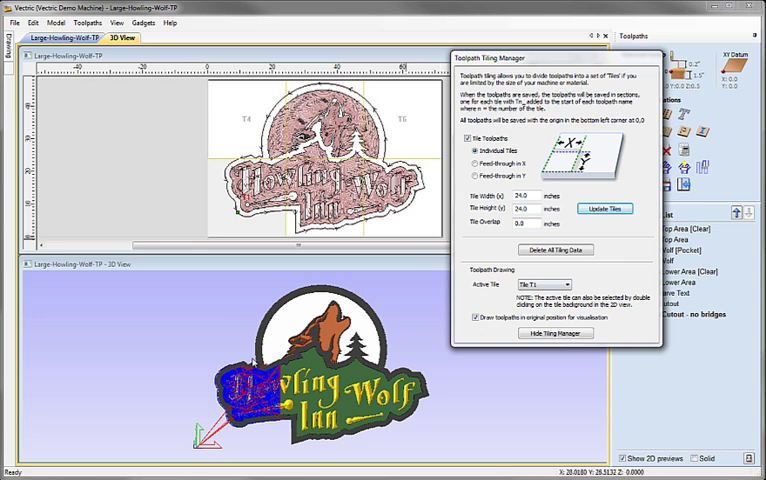
pyautogui.moveTo(257, 437)
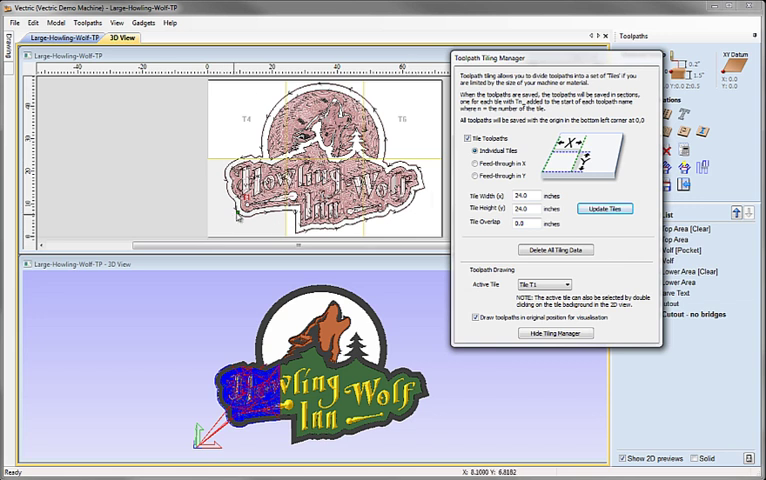
pyautogui.moveTo(245, 133)
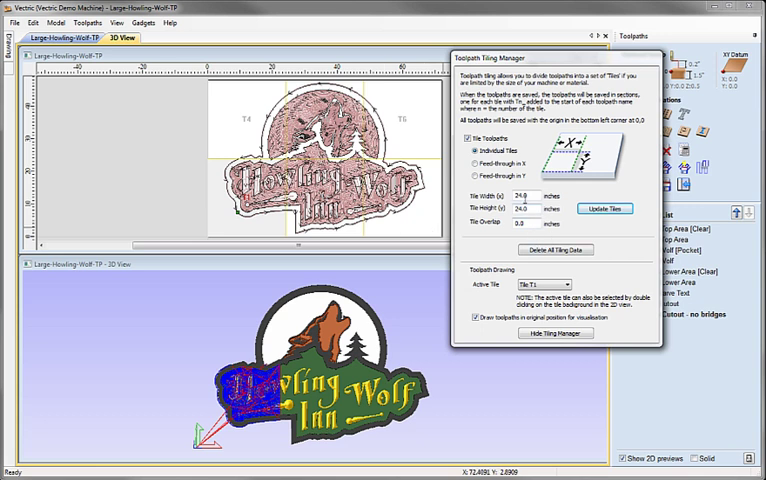
pyautogui.moveTo(408, 219)
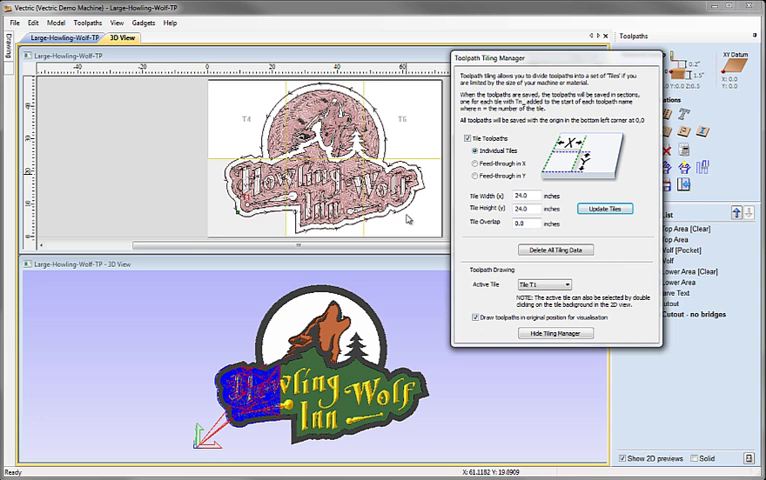
pyautogui.moveTo(408, 218)
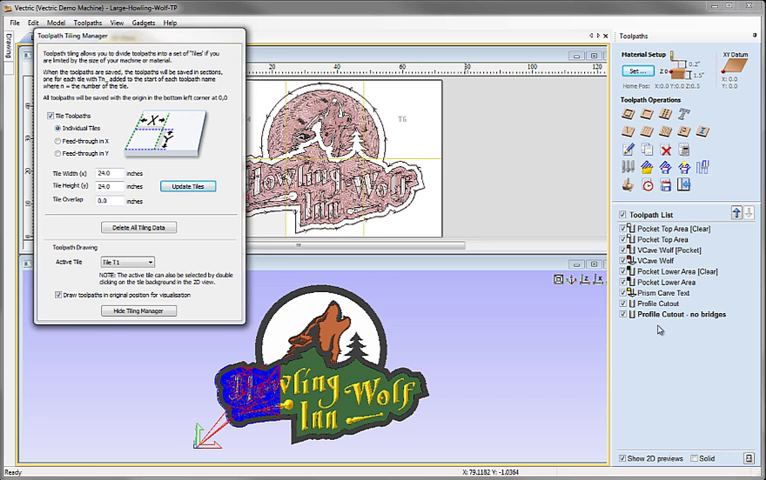
pyautogui.moveTo(645, 240)
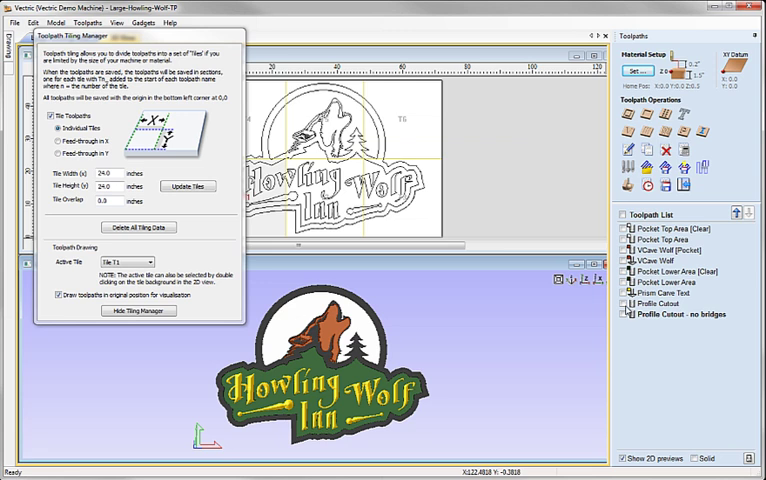
# Step: Show only Profile Cutout, then choose another tile from the Active Tile list to preview
pyautogui.click(630, 297)
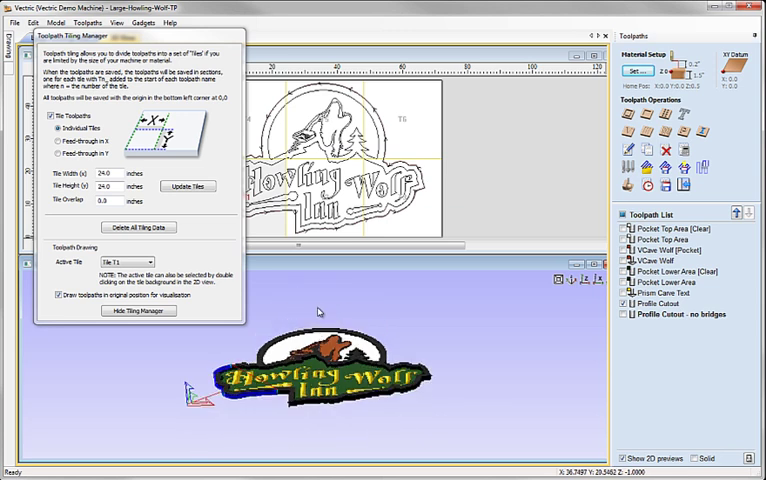
pyautogui.click(148, 262)
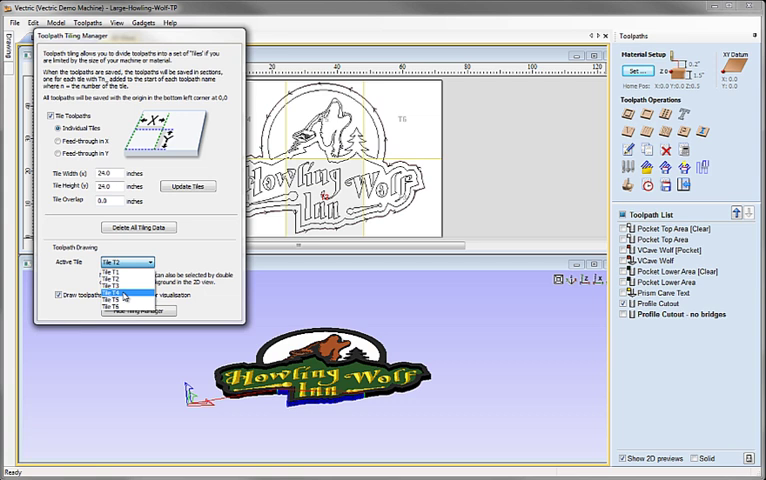
pyautogui.click(120, 296)
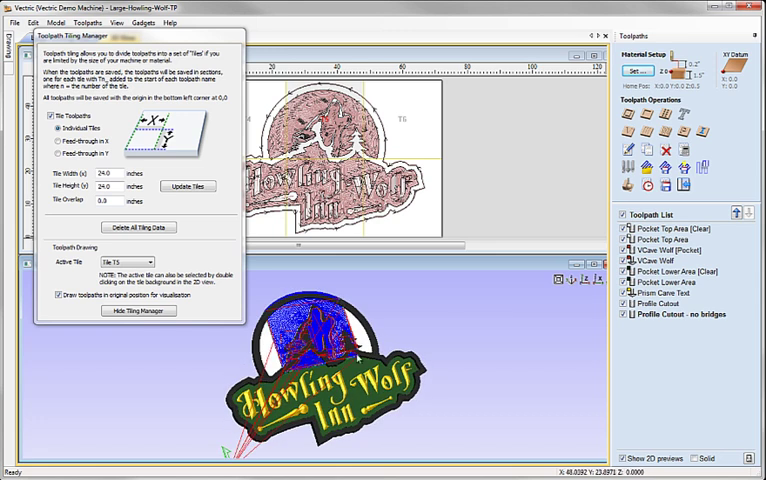
pyautogui.moveTo(360, 360)
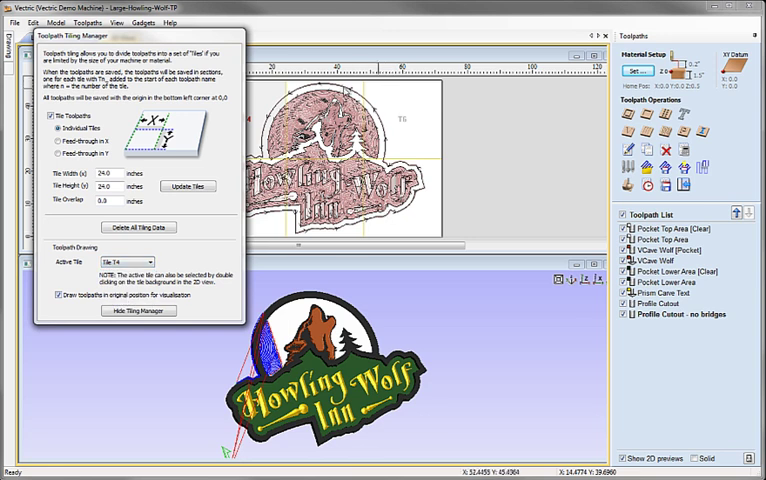
pyautogui.moveTo(400, 95)
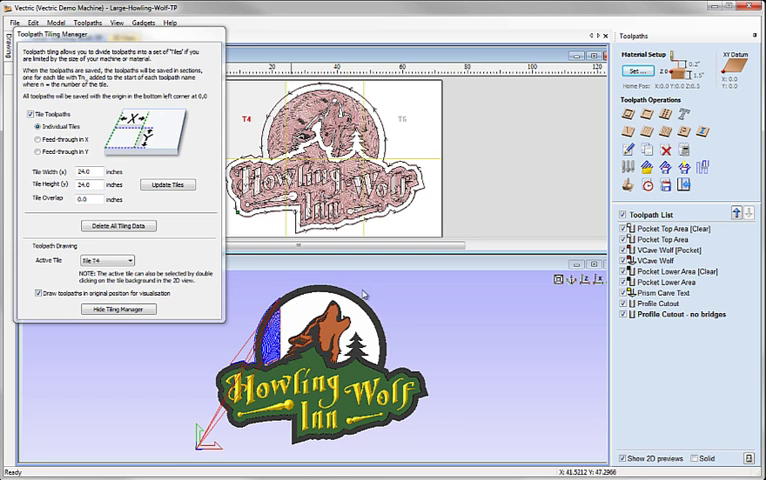
pyautogui.moveTo(312, 392)
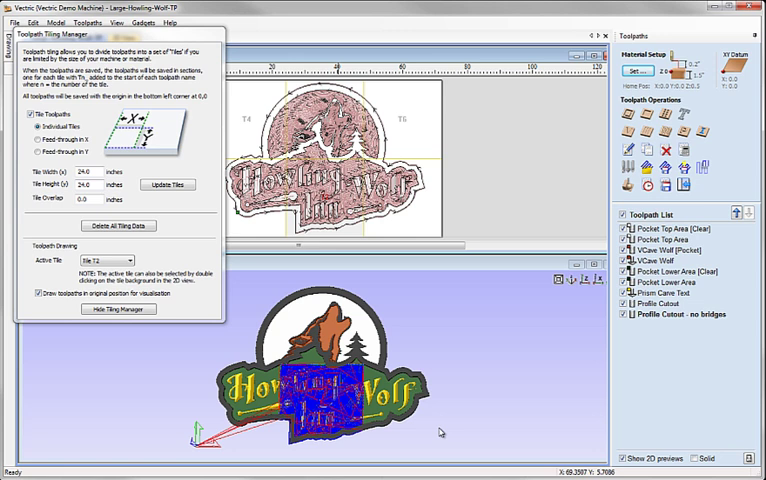
pyautogui.moveTo(435, 428)
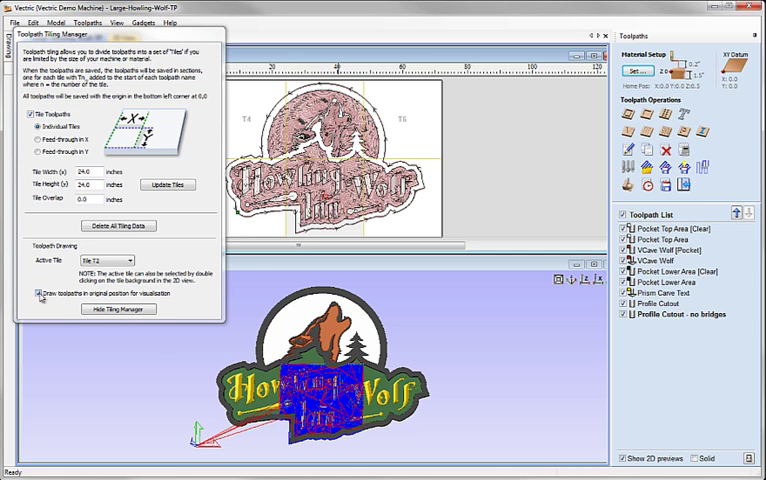
# Step: Uncheck 'Draw toolpaths in original position' so the active tile draws at the origin, and reset the preview
pyautogui.click(38, 294)
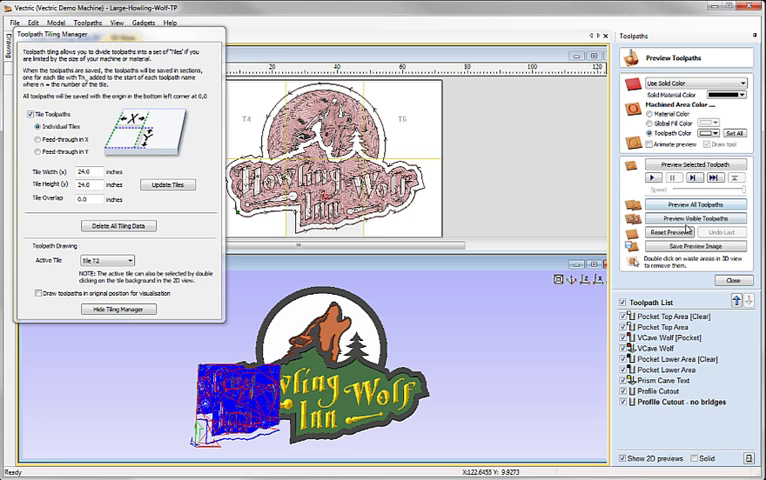
pyautogui.click(667, 232)
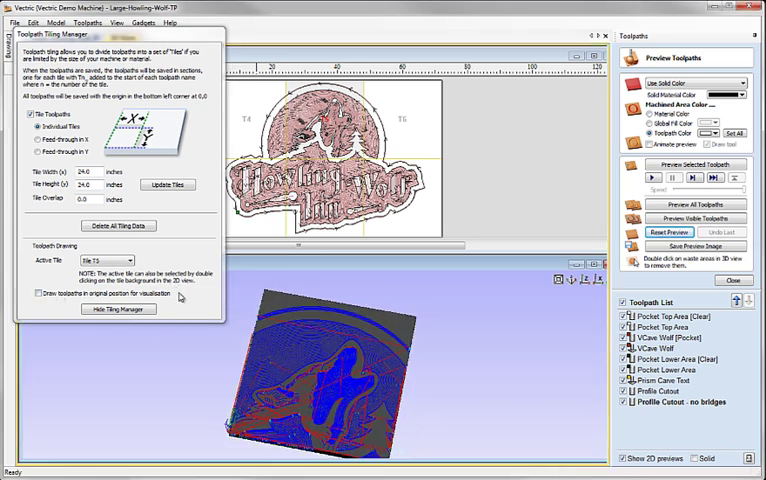
pyautogui.click(37, 294)
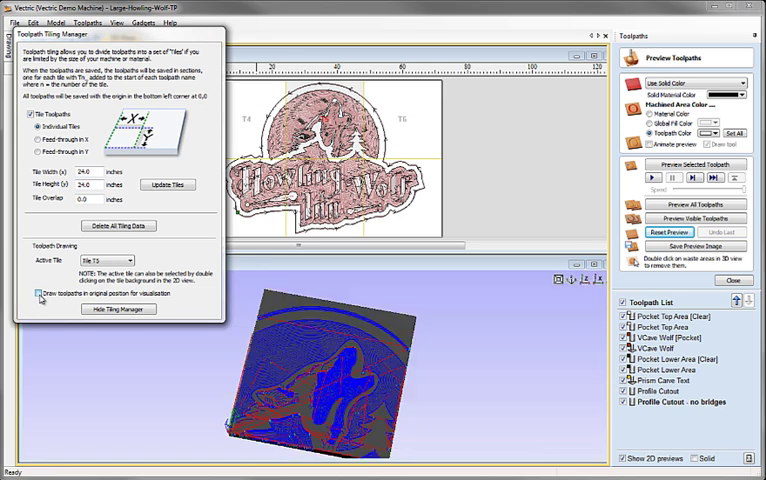
pyautogui.click(38, 293)
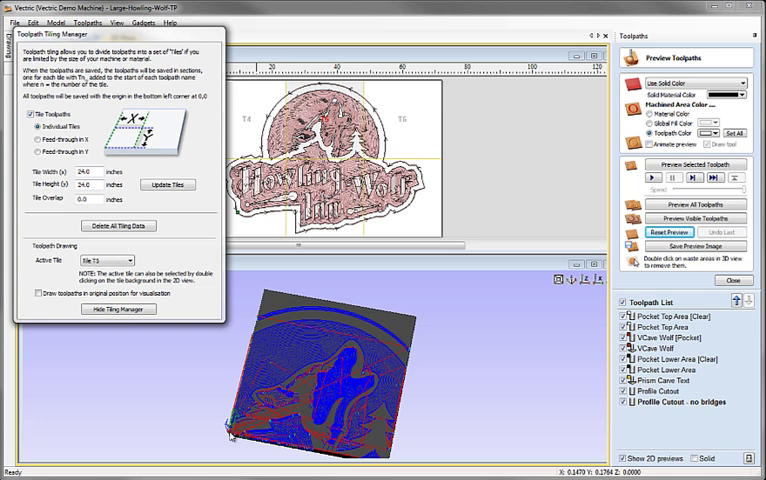
pyautogui.moveTo(294, 300)
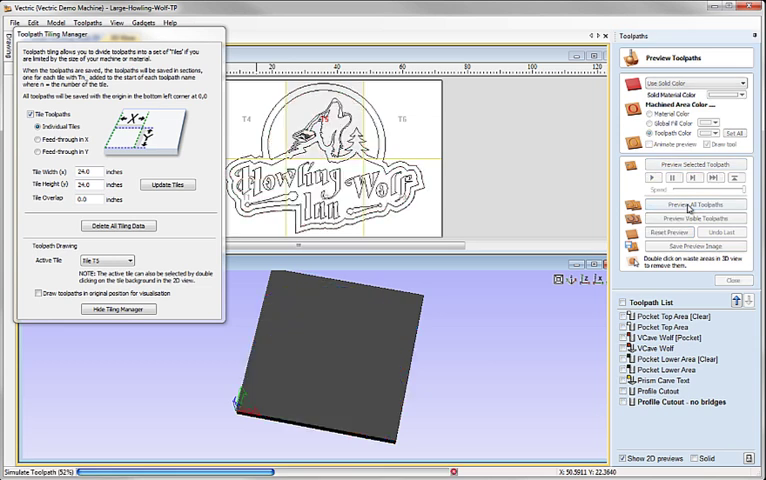
# Step: Simulate all toolpaths for tile T5, reset, then simulate all toolpaths for tile T2
pyautogui.click(695, 203)
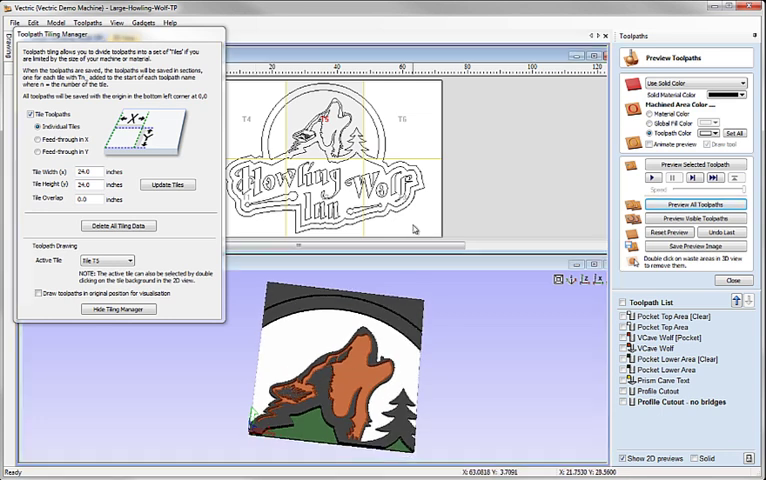
pyautogui.click(693, 203)
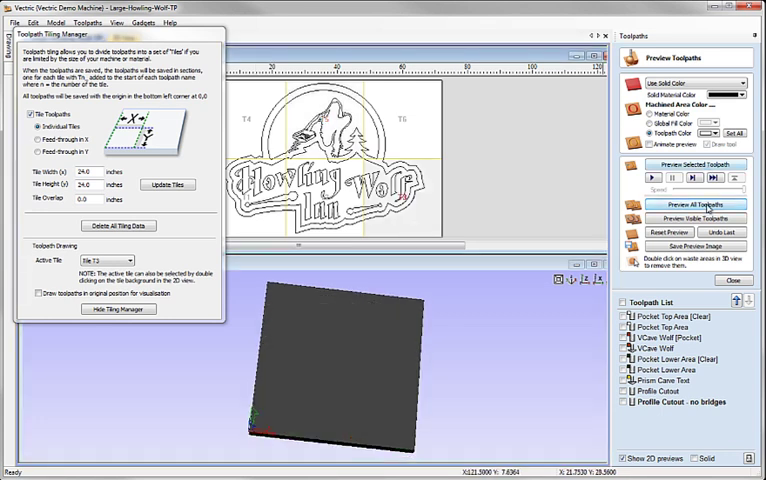
pyautogui.click(693, 204)
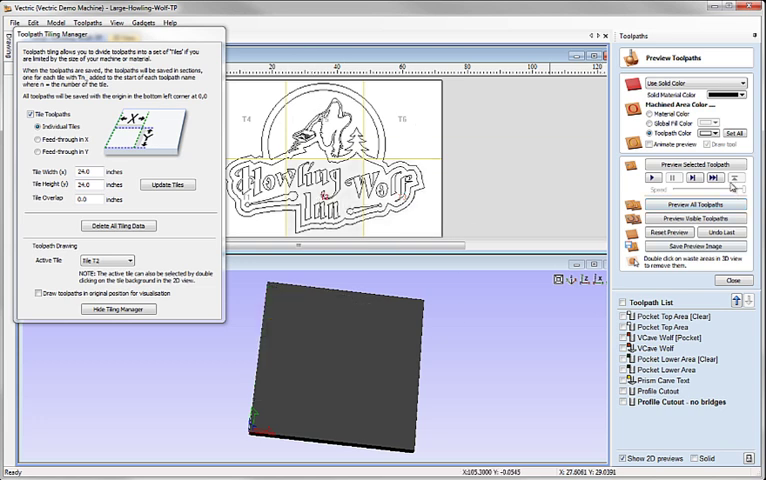
pyautogui.click(693, 205)
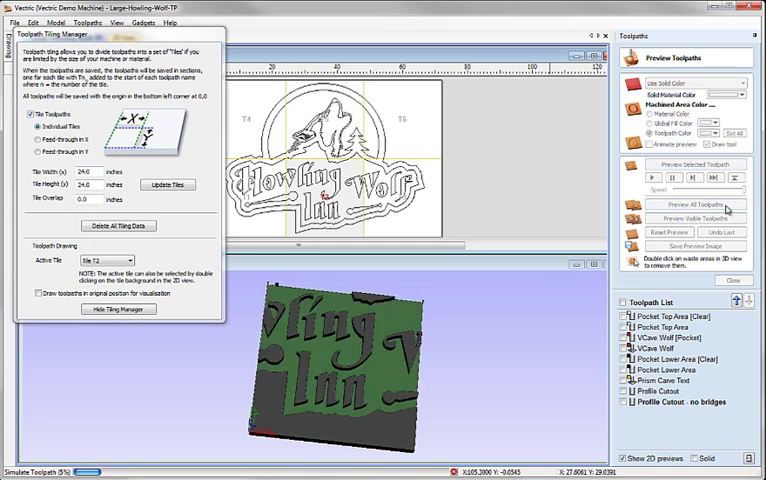
pyautogui.click(693, 205)
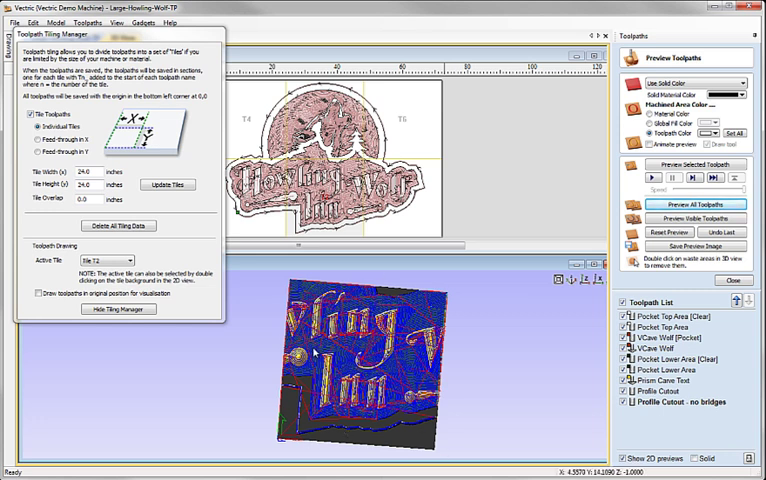
pyautogui.moveTo(297, 293)
pyautogui.write('0.25')
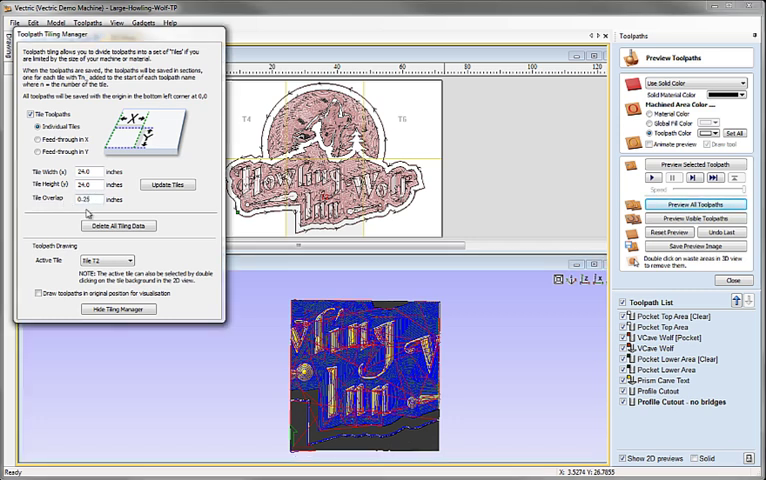
# Step: Update the tiles with the 0.25-inch Tile Overlap value
pyautogui.click(167, 185)
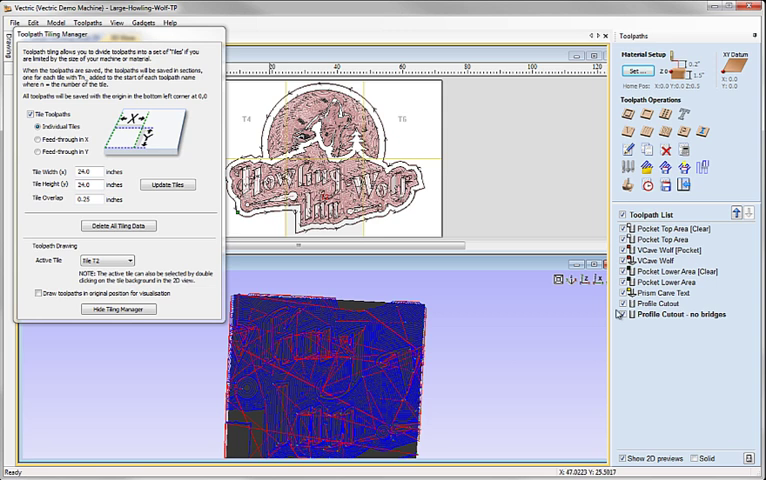
# Step: Select the Profile Cutout toolpath in the list for tiled saving
pyautogui.click(659, 303)
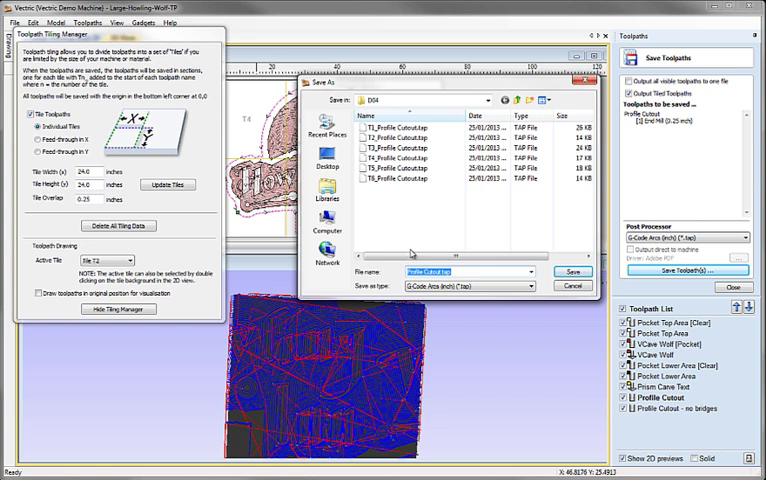
pyautogui.moveTo(417, 242)
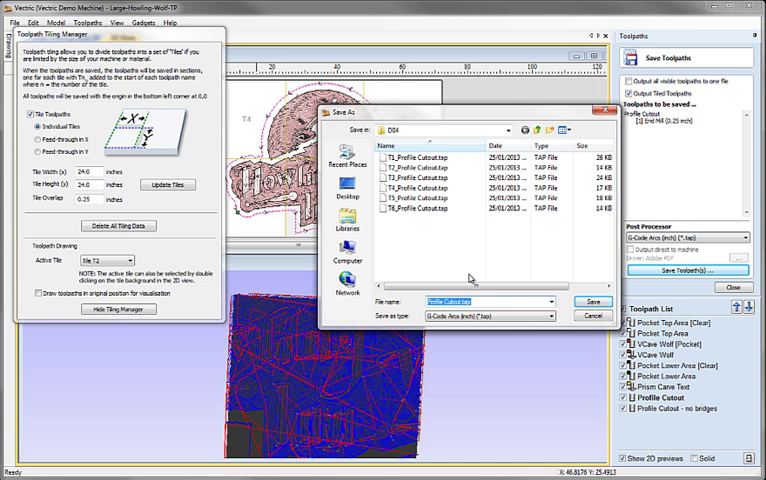
pyautogui.moveTo(483, 263)
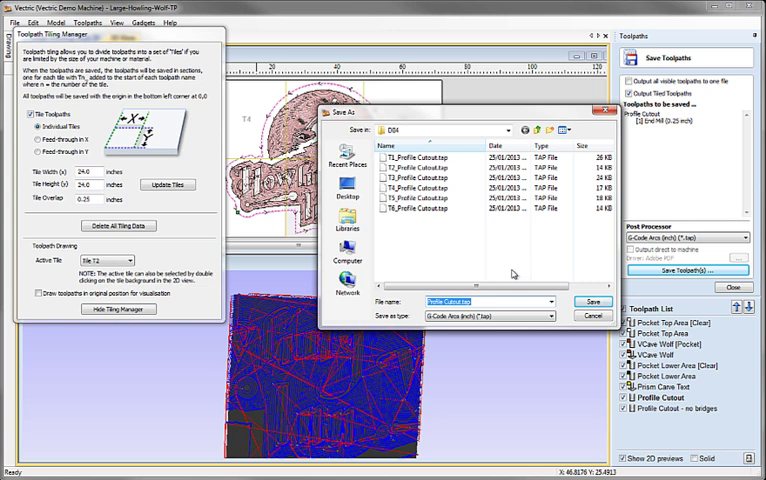
pyautogui.moveTo(516, 275)
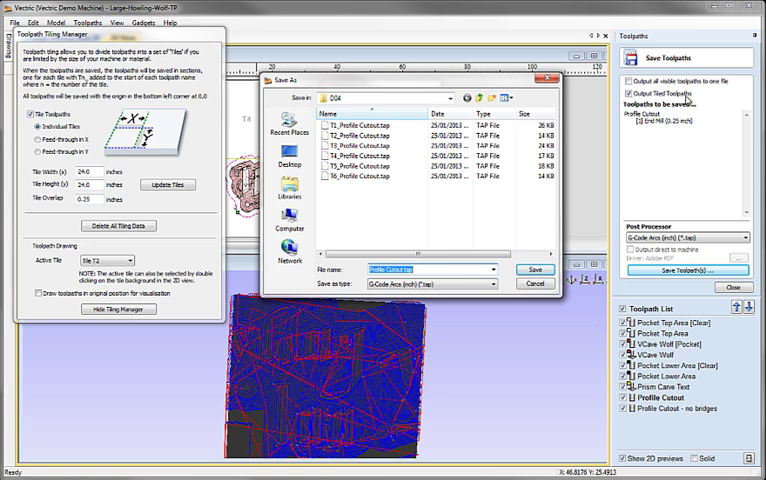
pyautogui.moveTo(607, 249)
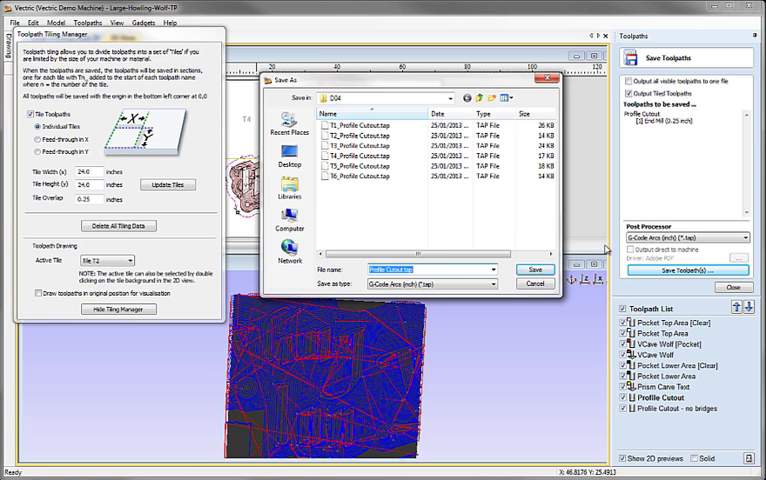
pyautogui.moveTo(380, 192)
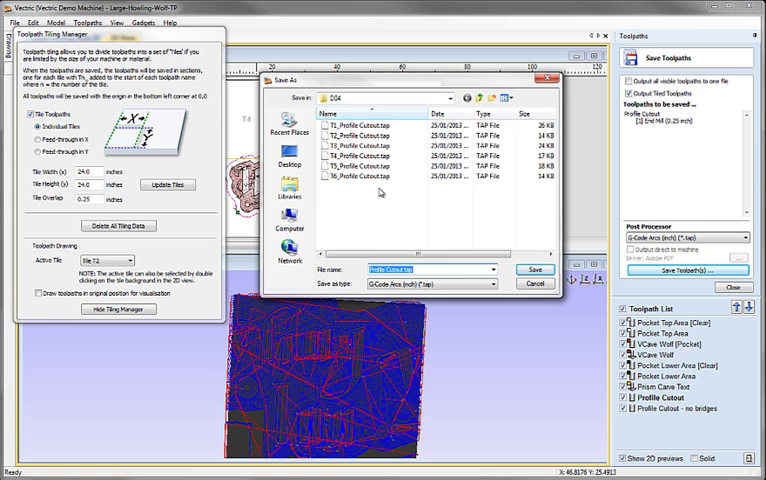